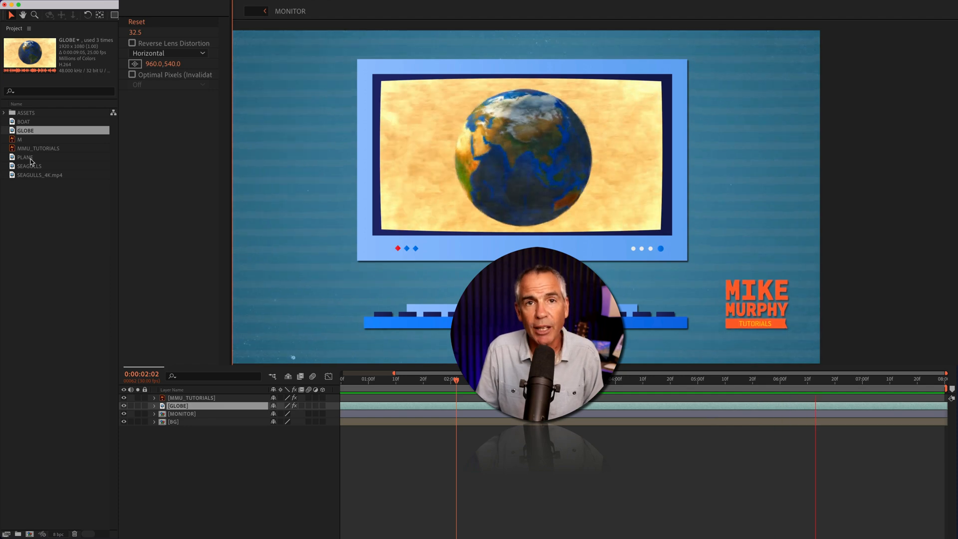
Replace the screen layer with plane, then seagulls, plane again, and finally globe footage
click(26, 157)
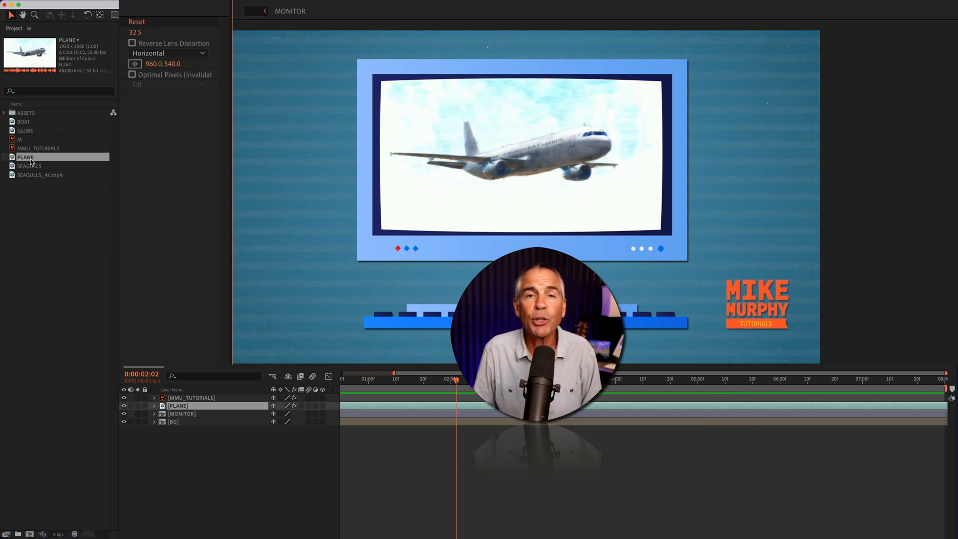
click(29, 166)
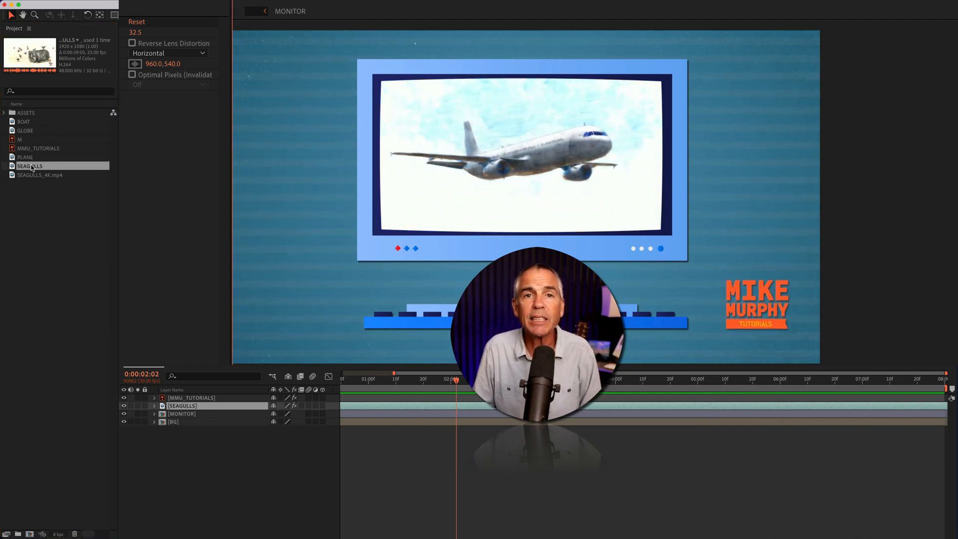
click(25, 157)
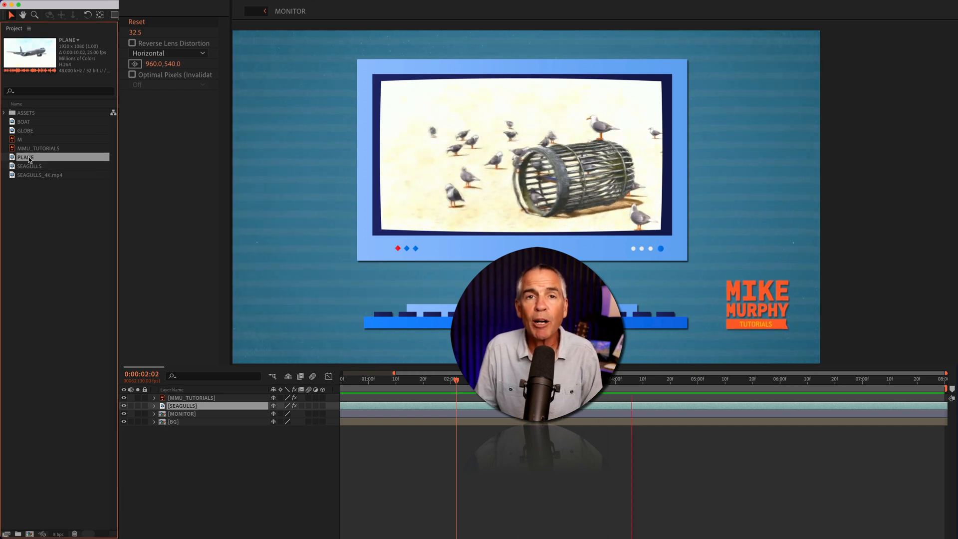
click(25, 130)
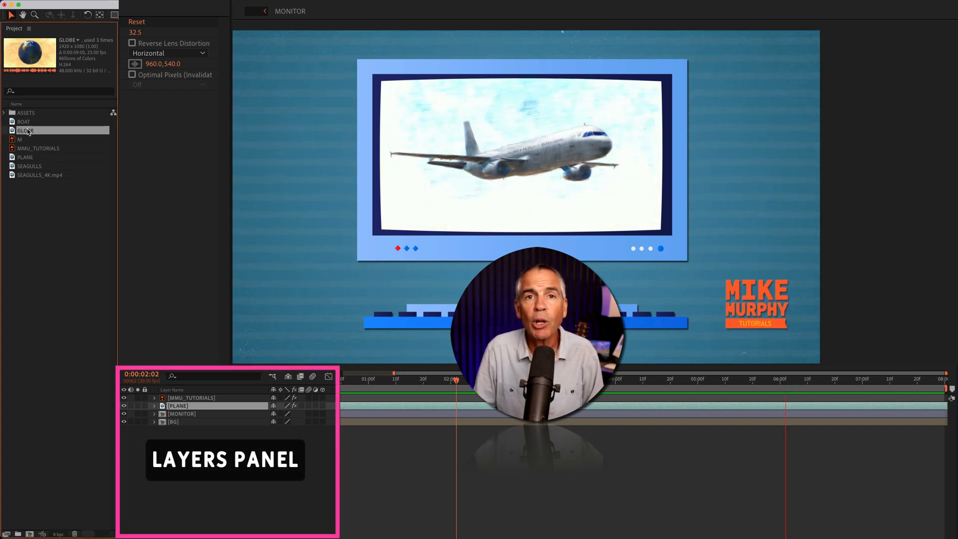
click(24, 121)
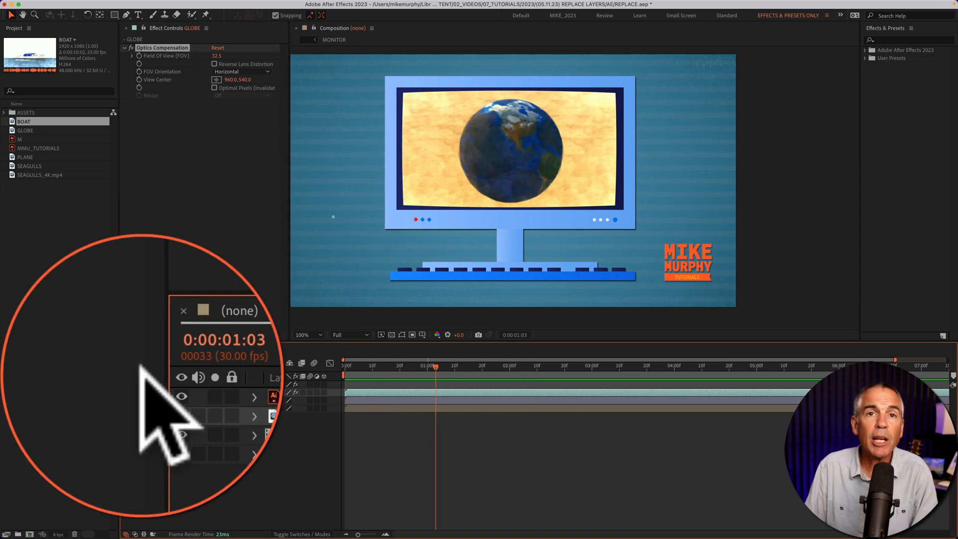
Expand the GLOBE layer to reveal its Masks, Effects, Transform and Audio groups
click(114, 377)
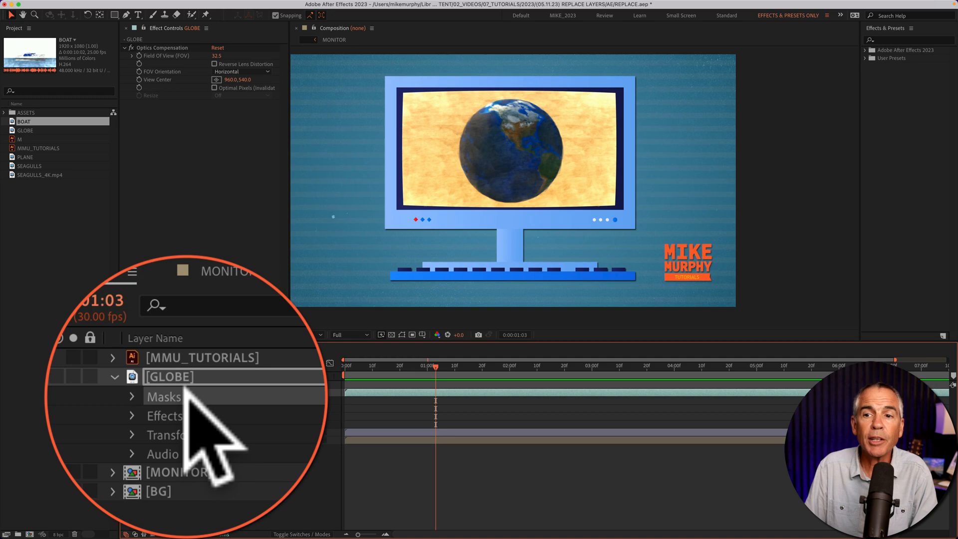
click(278, 384)
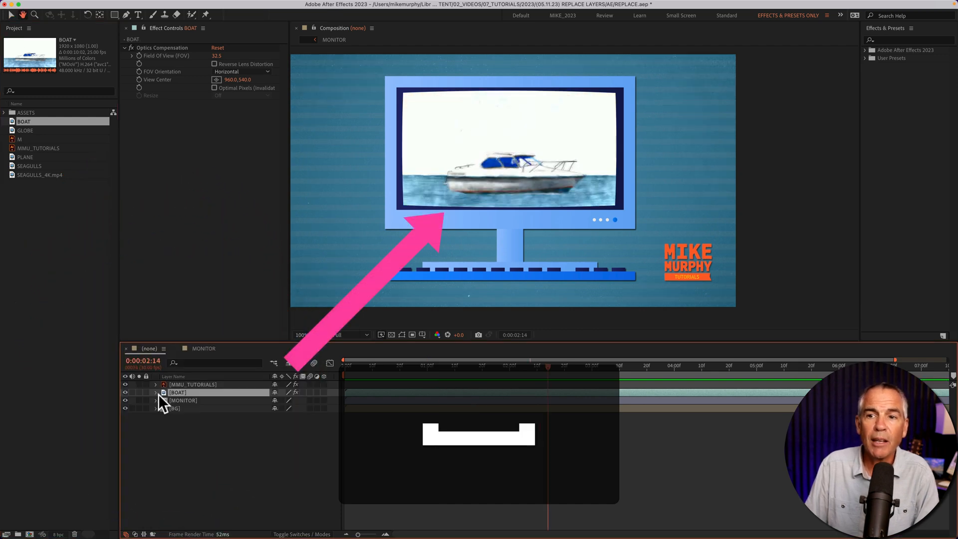
Swap BOAT onto the screen layer and check its mask and Optics Compensation
click(156, 392)
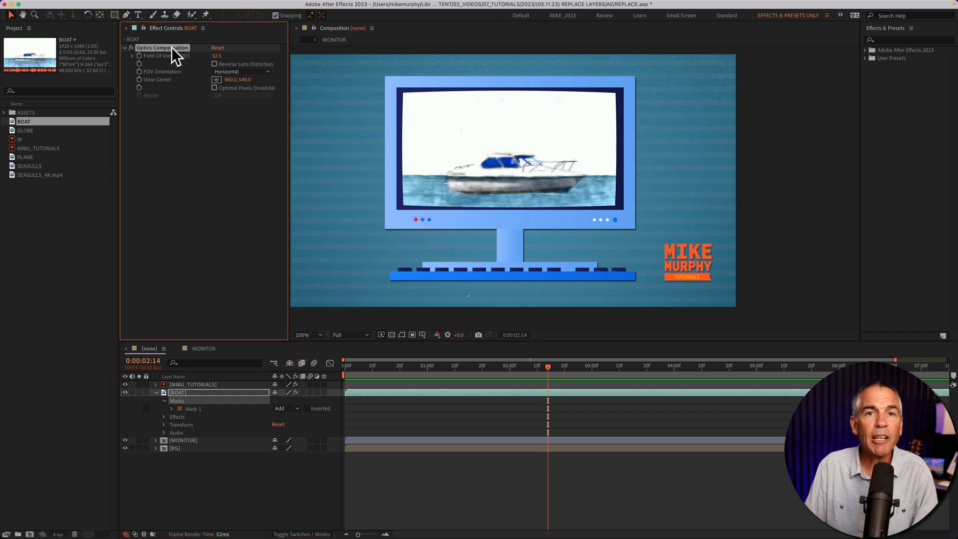
mouse_move(202, 404)
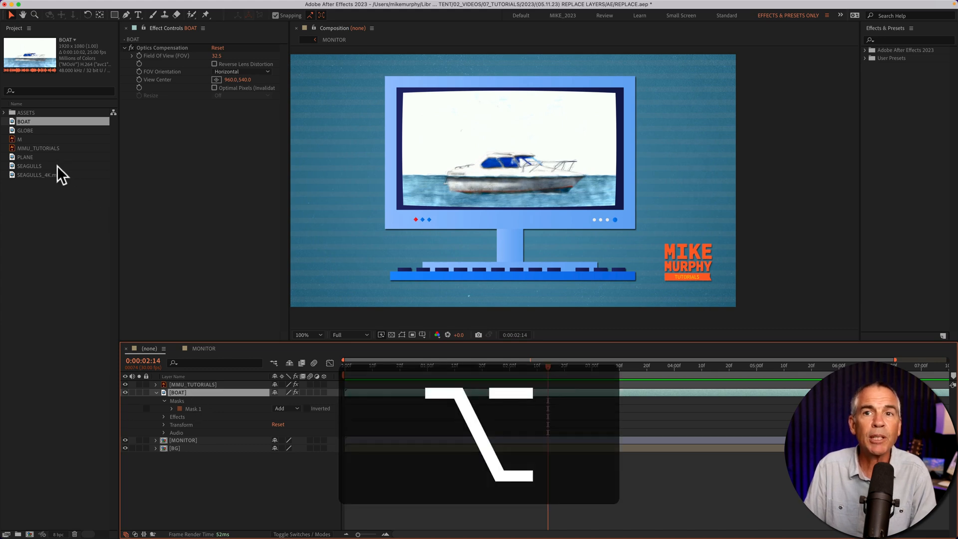
click(25, 157)
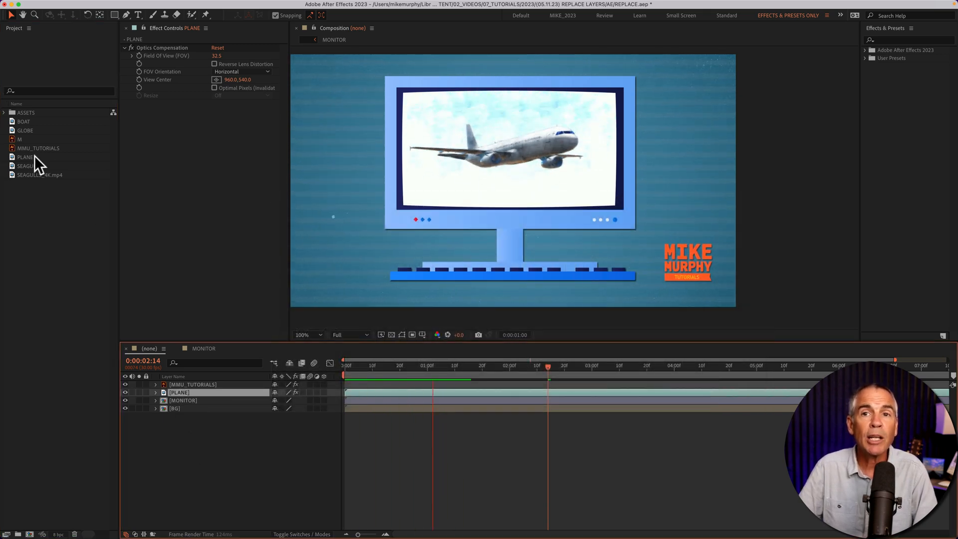
Select the PLANE footage in the Project panel to replace the BOAT layer
click(30, 166)
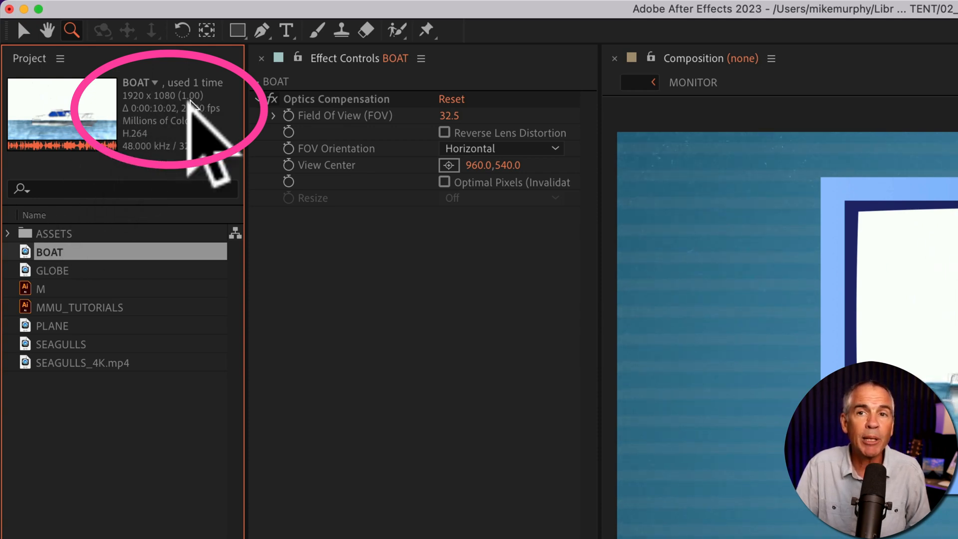
click(85, 362)
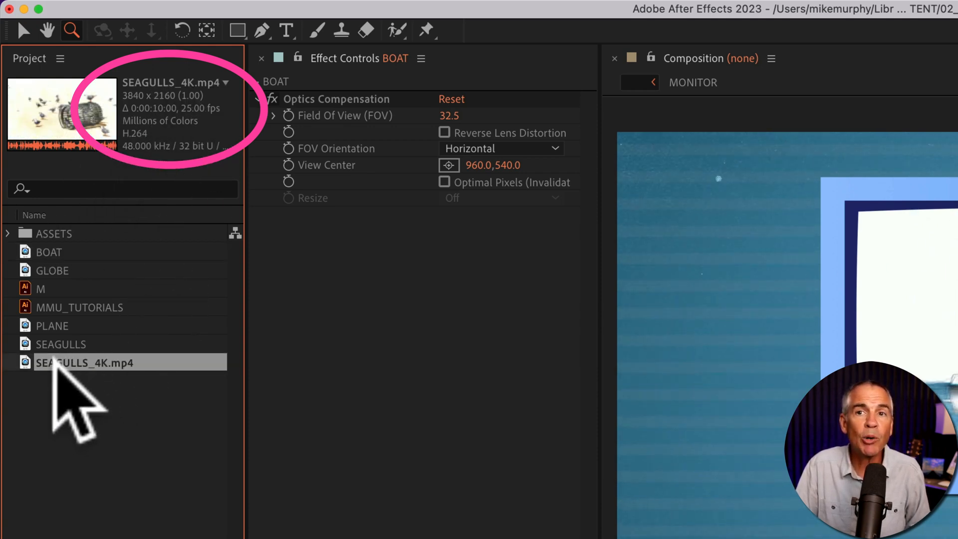
mouse_move(125, 403)
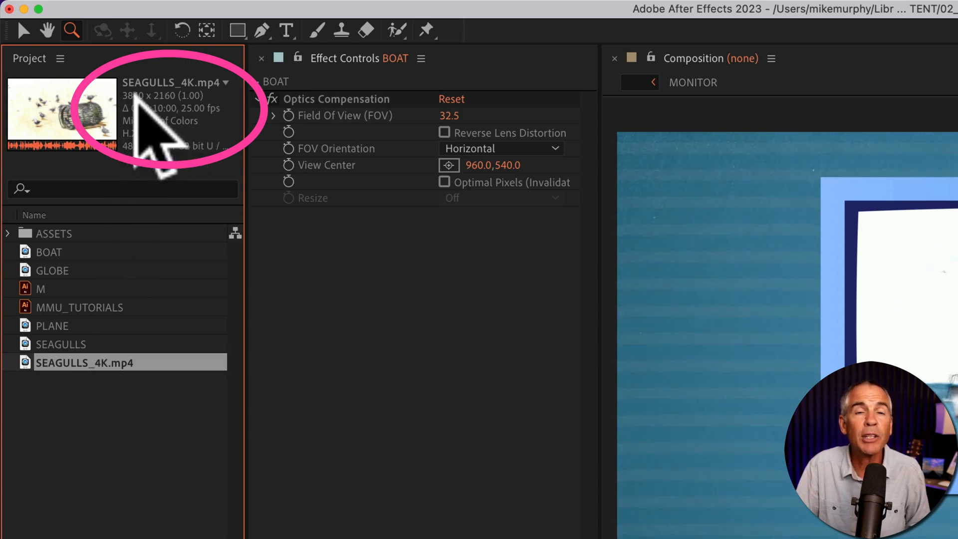
mouse_move(166, 101)
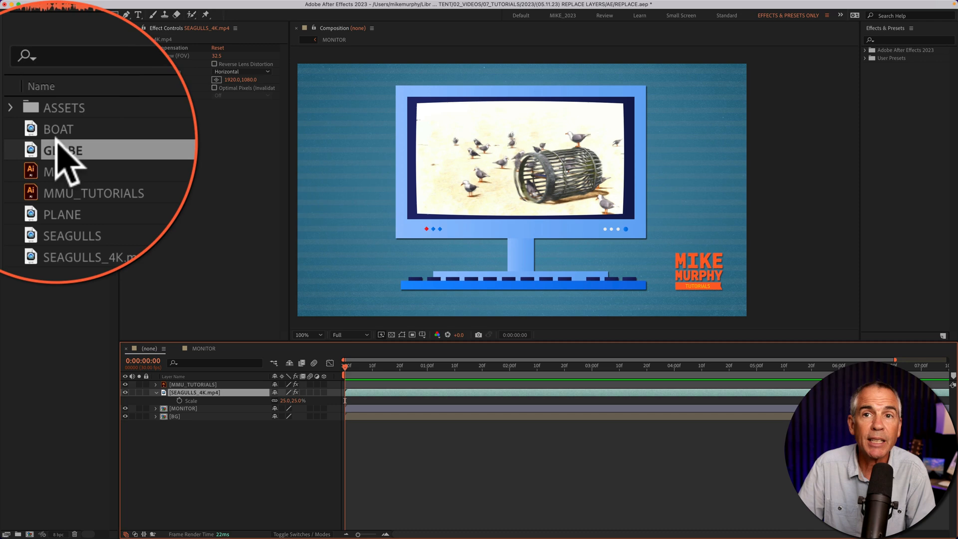
Select GLOBE in the Project panel to replace the SEAGULLS_4K.mp4 layer
click(60, 149)
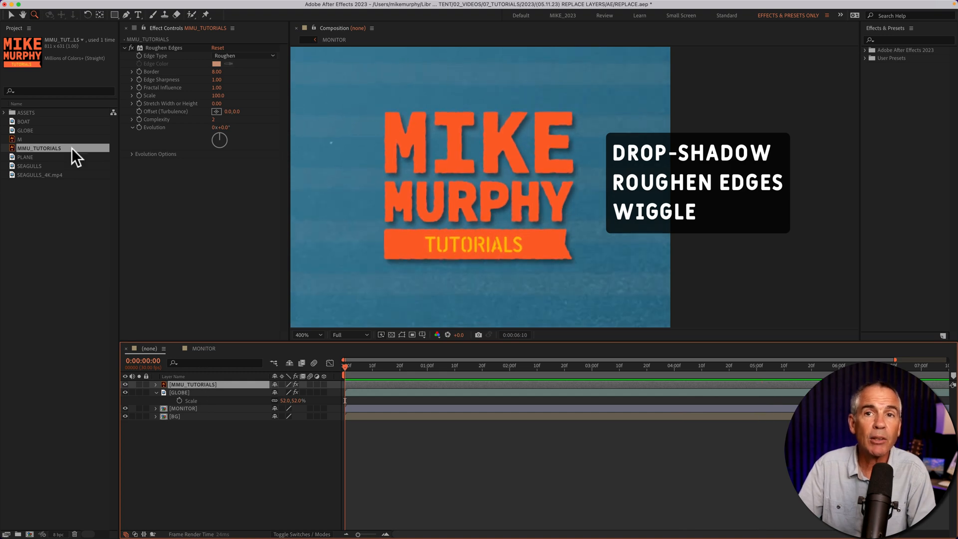
click(19, 139)
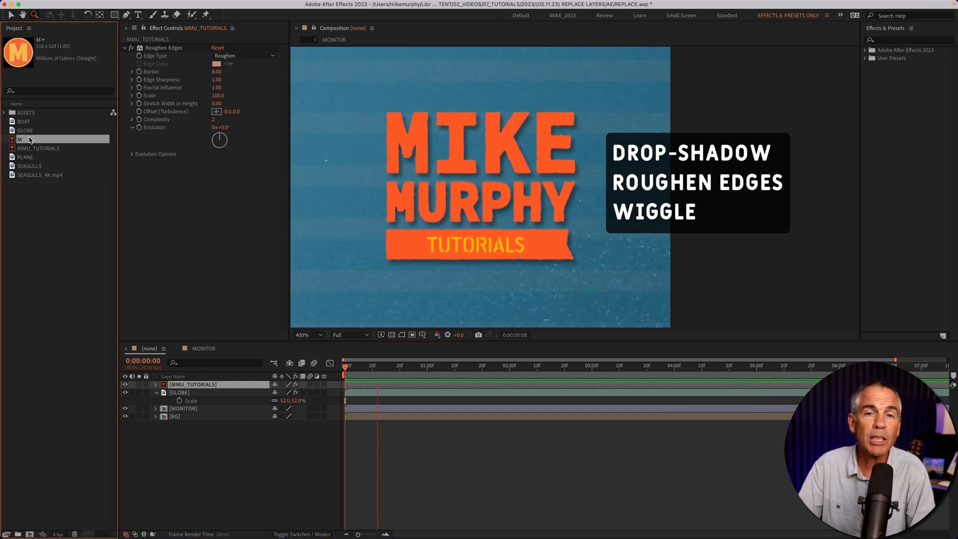